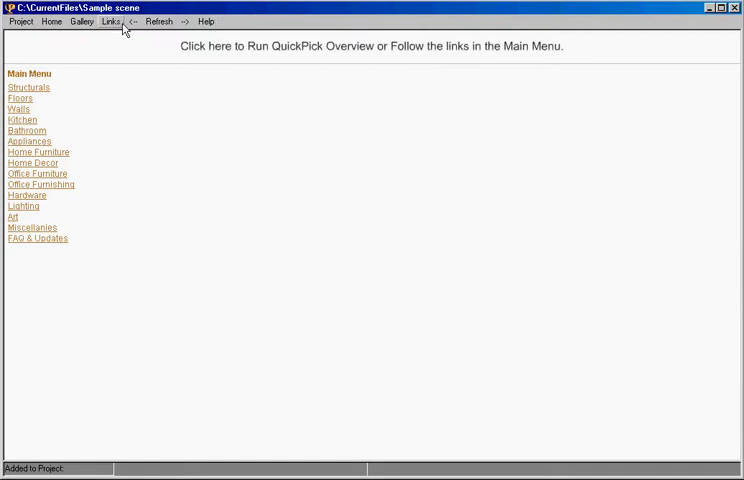
Load the Red Oak Parquet floor from the Parquet Tiles section for preview
{"action": "left_click", "coordinate": [109, 21]}
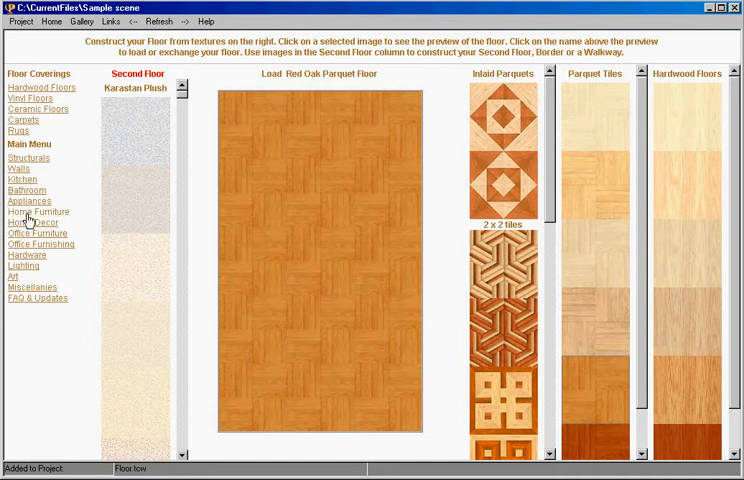
Browse Home Furniture > Period > Chairs to reach the CC-8212 armchair
{"action": "left_click", "coordinate": [37, 211]}
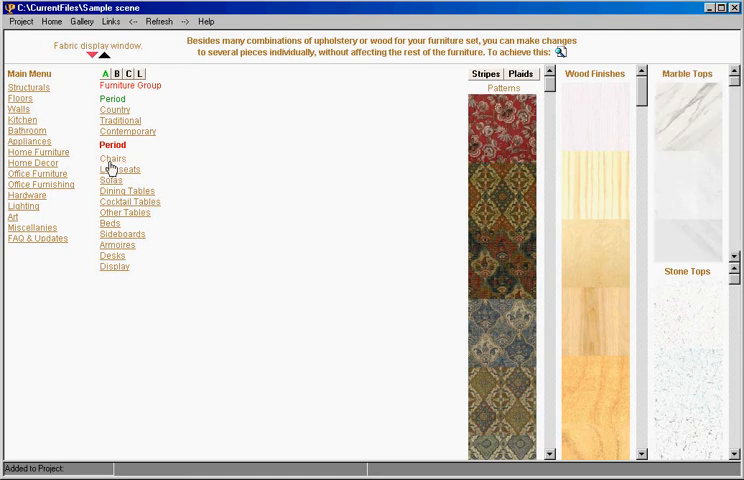
{"action": "left_click", "coordinate": [112, 158]}
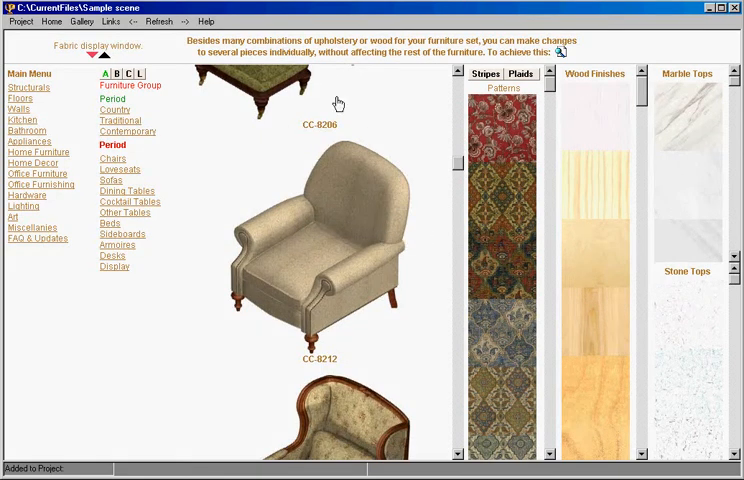
{"action": "left_click", "coordinate": [484, 74]}
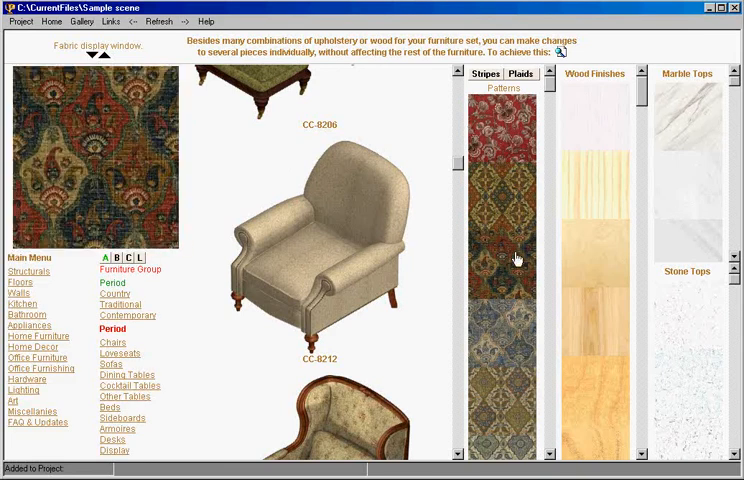
Pick a damask swatch from the Patterns column as the CC-8212 upholstery
{"action": "left_click", "coordinate": [517, 147]}
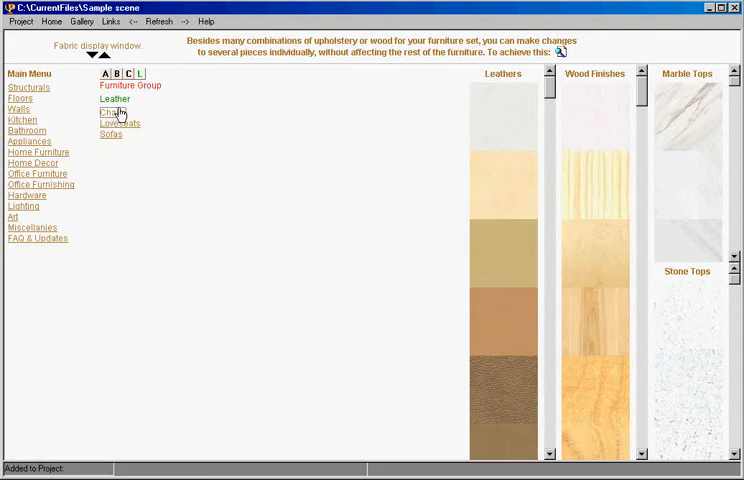
List the Chairs in the Leather furniture group
{"action": "left_click", "coordinate": [111, 111]}
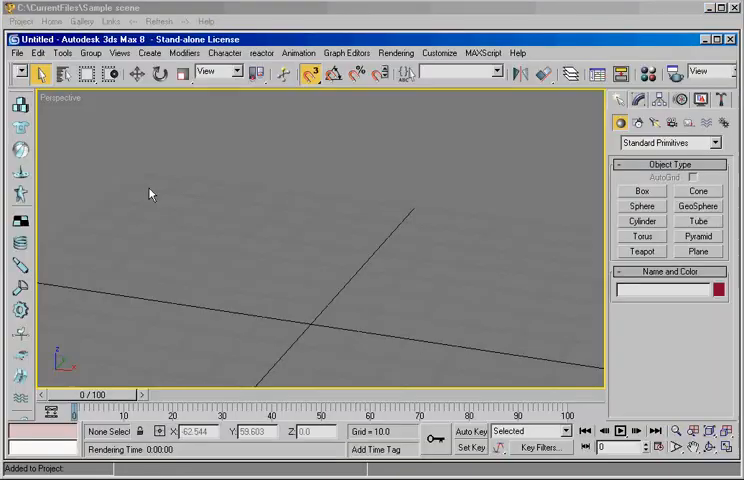
Open Floor.max and merge in all objects from CC-8212.max
{"action": "left_click", "coordinate": [18, 53]}
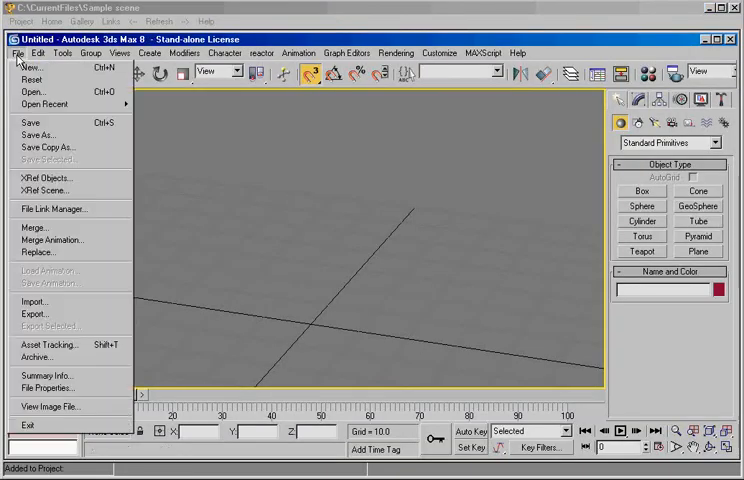
{"action": "left_click", "coordinate": [35, 91]}
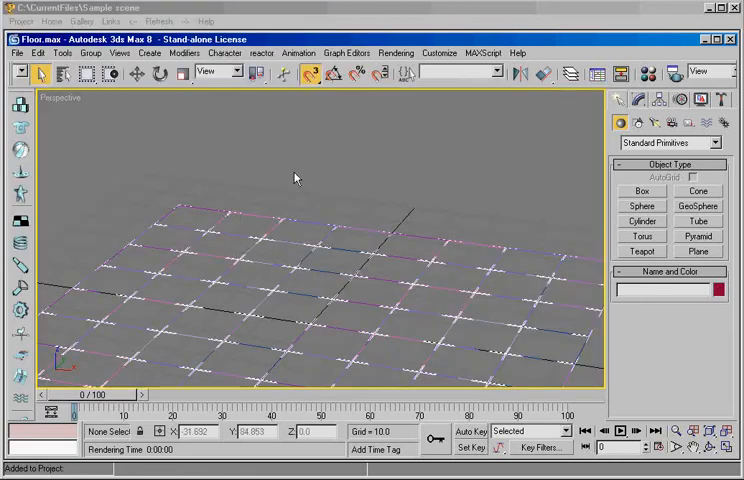
{"action": "left_click", "coordinate": [17, 53]}
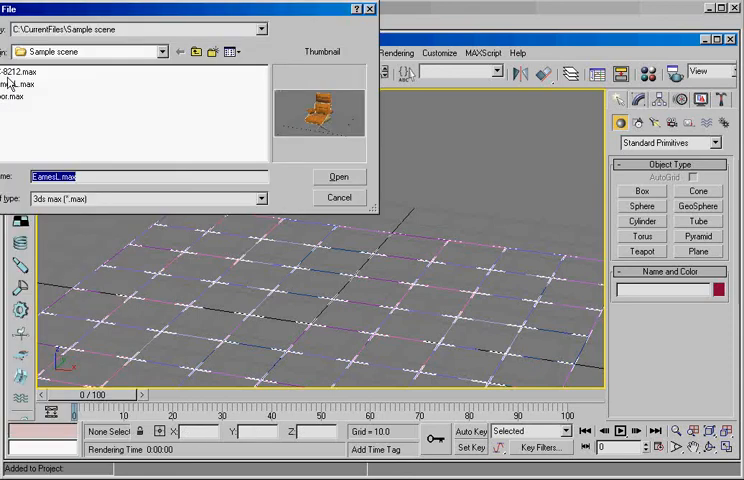
{"action": "left_click", "coordinate": [339, 176]}
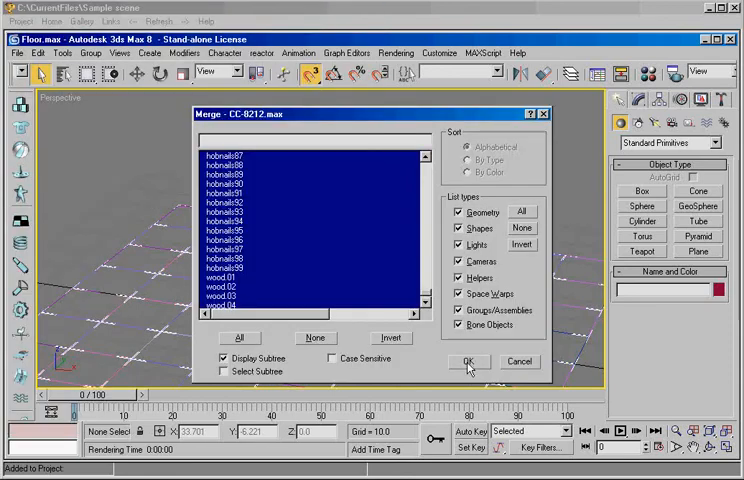
{"action": "left_click", "coordinate": [468, 361]}
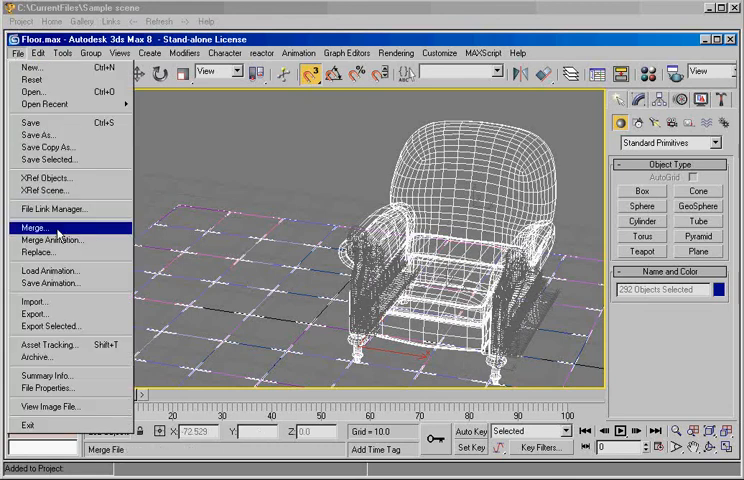
Merge all objects from EamesL.max into the floor scene
{"action": "left_click", "coordinate": [39, 227]}
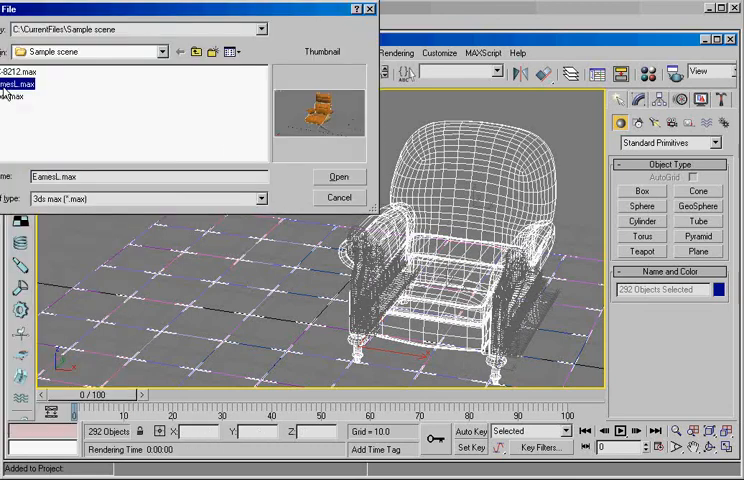
{"action": "left_click", "coordinate": [339, 176]}
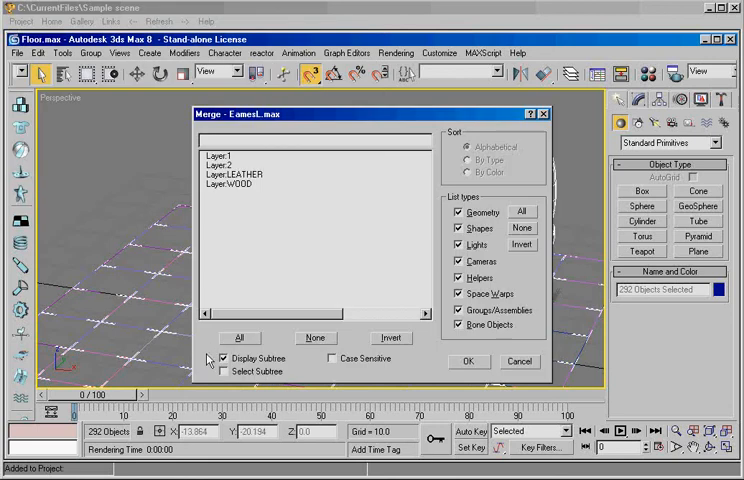
{"action": "left_click", "coordinate": [468, 361]}
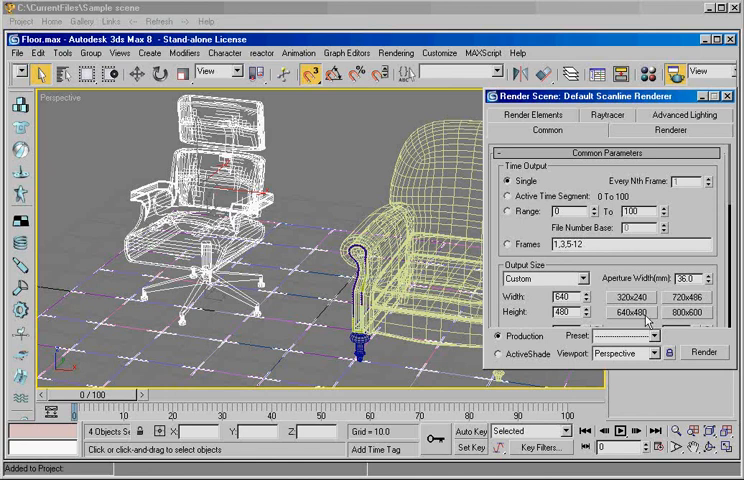
Run a 640x480 test render of both chairs on the floor
{"action": "left_click", "coordinate": [704, 352]}
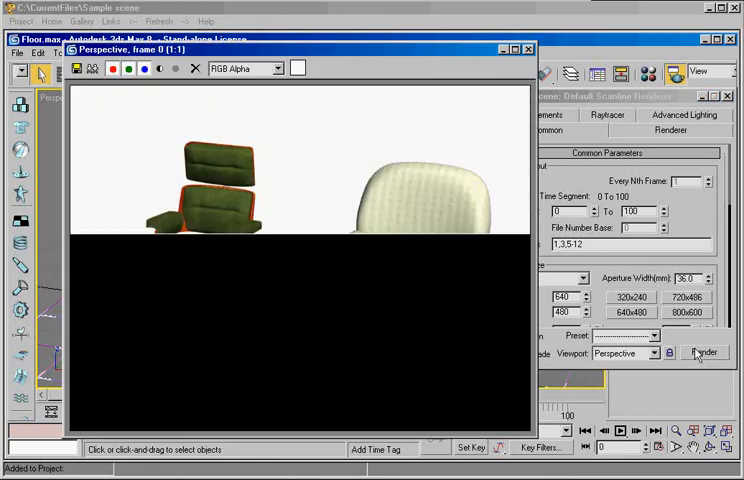
{"action": "left_click", "coordinate": [706, 352]}
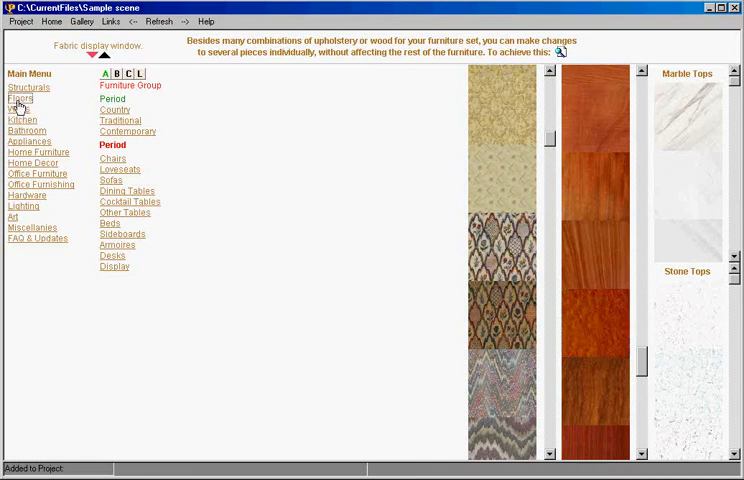
Select the Karastan Nouveau Cameo Tint swatch under Floors > Carpets
{"action": "left_click", "coordinate": [21, 98]}
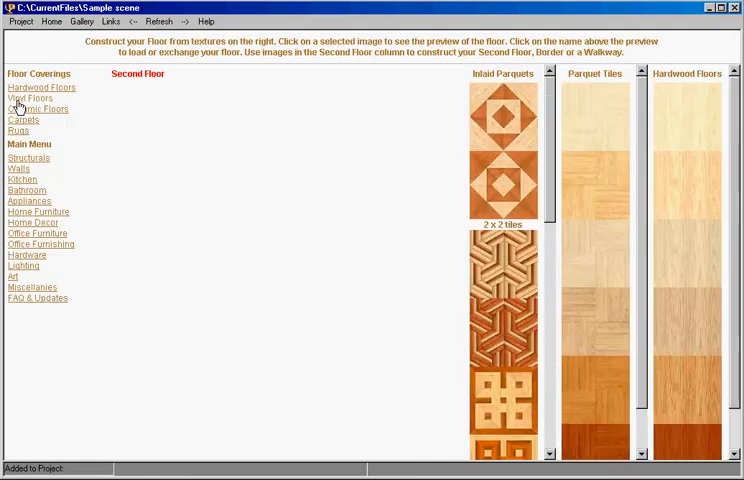
{"action": "left_click", "coordinate": [21, 120]}
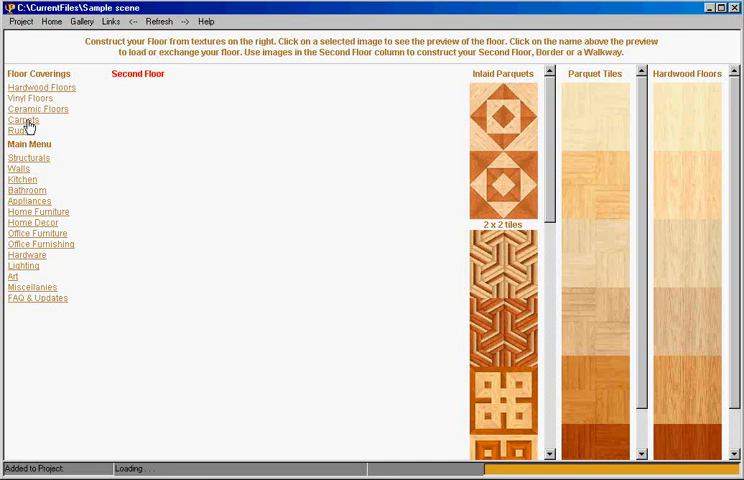
{"action": "left_click", "coordinate": [24, 120]}
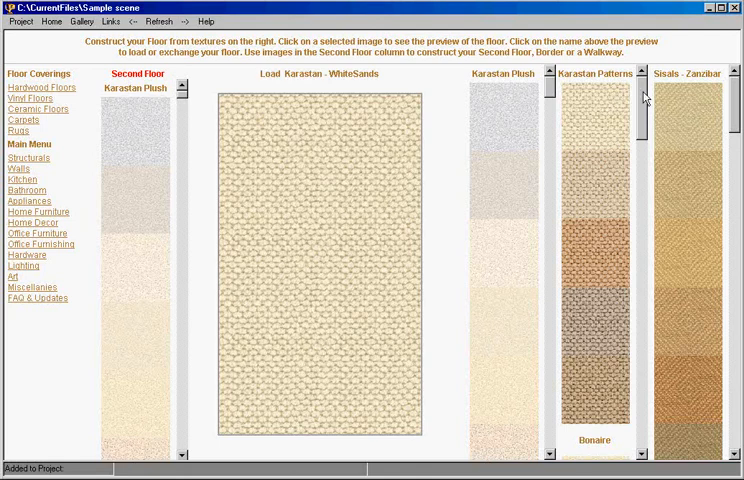
{"action": "scroll", "scroll_direction": "down", "scroll_amount": 3}
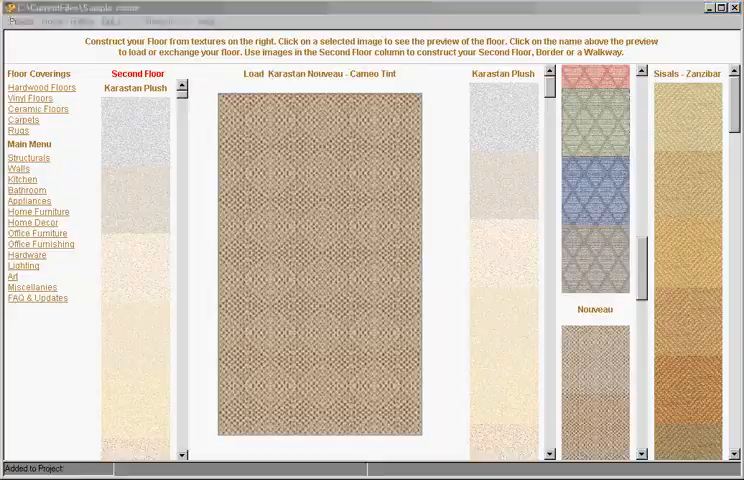
Render again with the orange leather, damask fabric and Cameo Tint carpet
{"action": "left_click", "coordinate": [705, 352]}
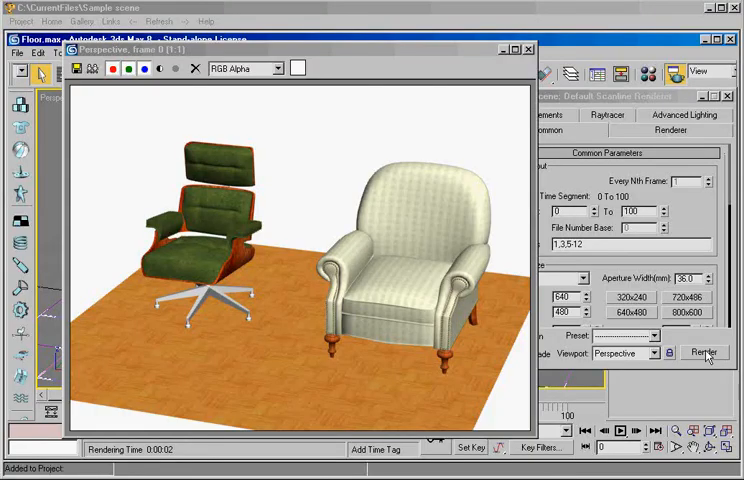
{"action": "left_click", "coordinate": [704, 352]}
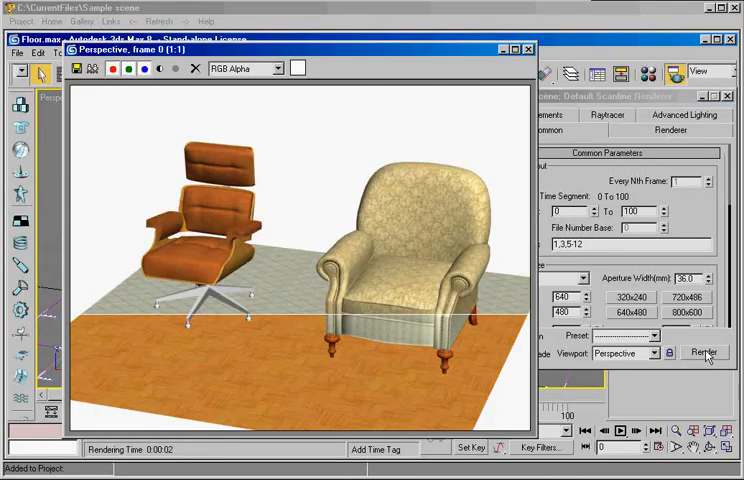